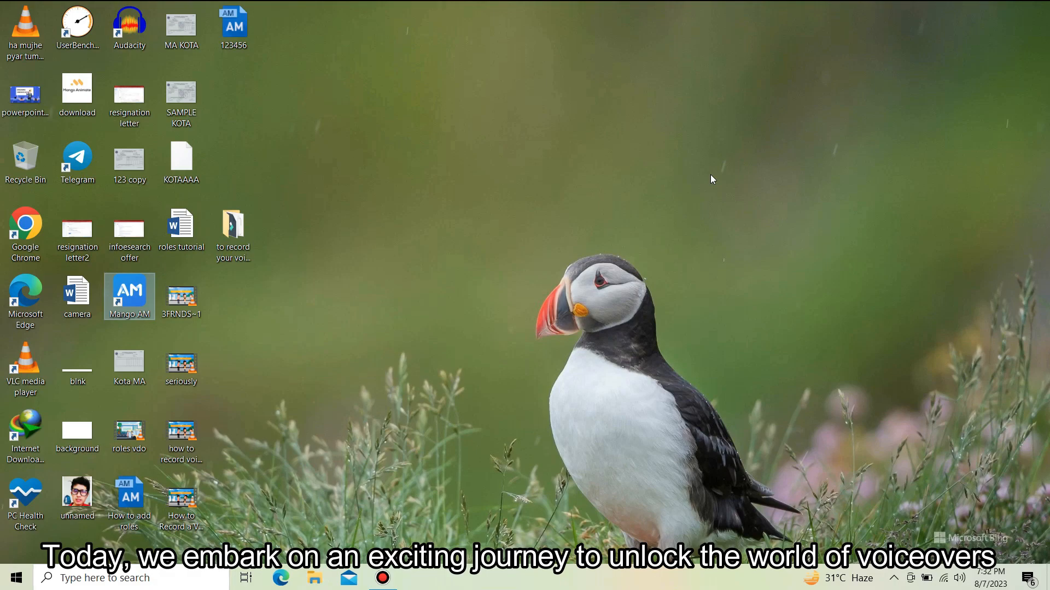
Step: Launch Mango Animation Maker from its desktop shortcut to reach the template start page
double_click(129, 296)
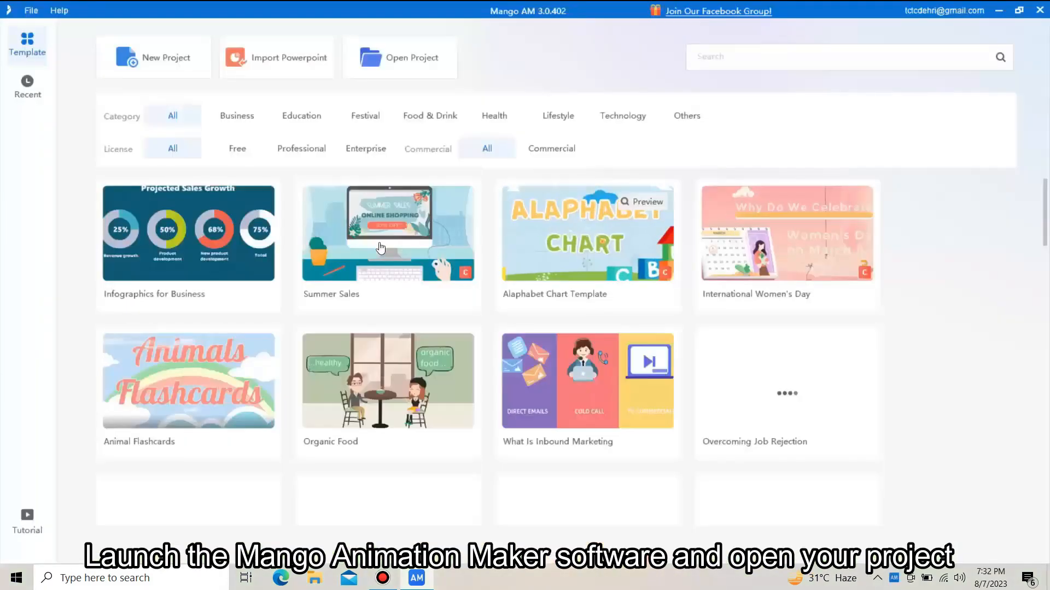
Step: Open the 123456.am city-street project with the businessman, bus and truck scene
click(416, 57)
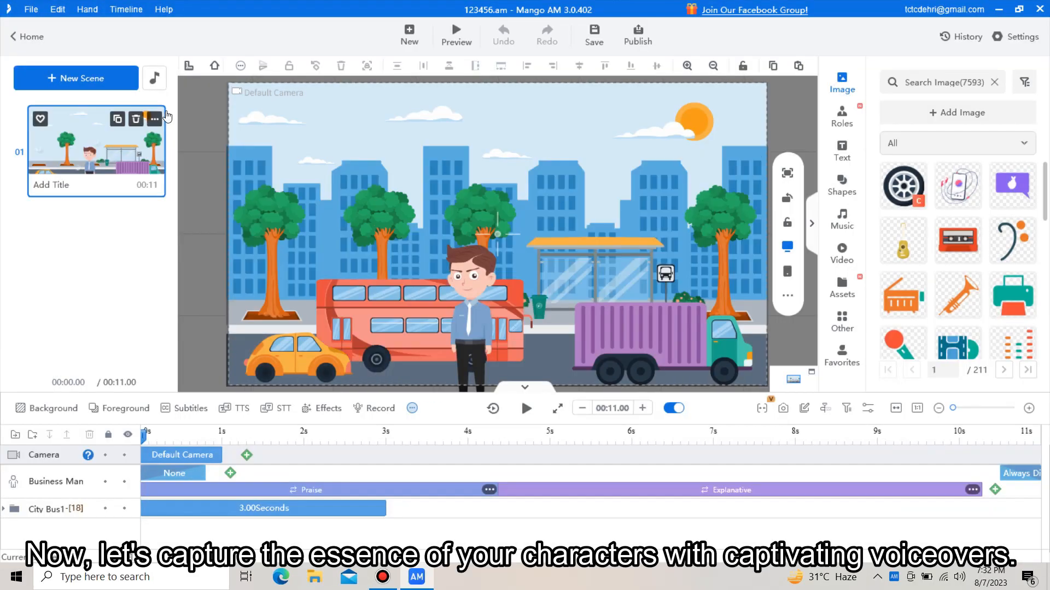
click(526, 408)
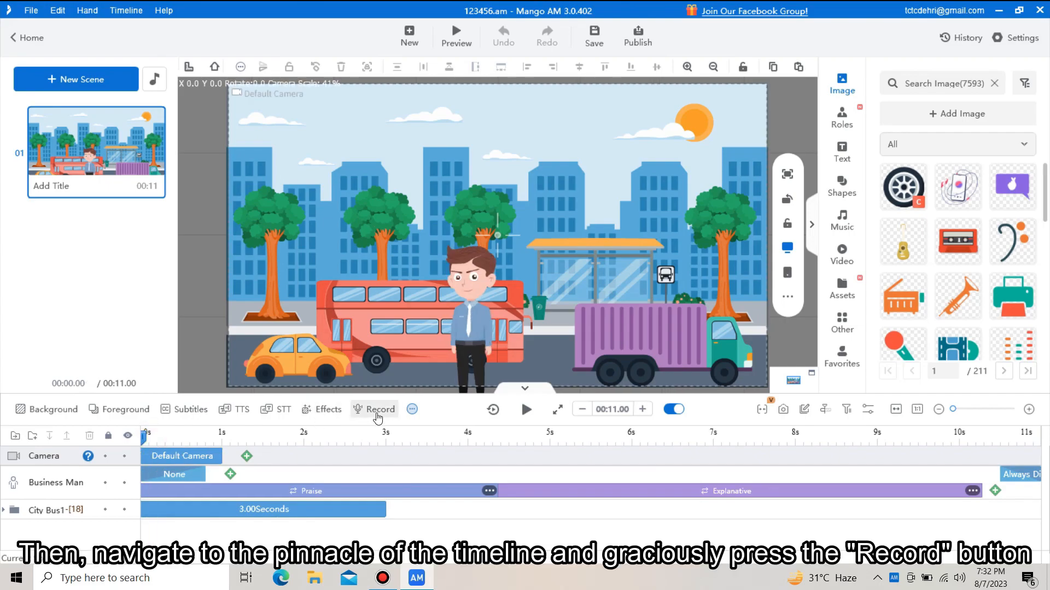
Step: Record a roughly 11-second voiceover so it lands as an audio track on the timeline
click(381, 409)
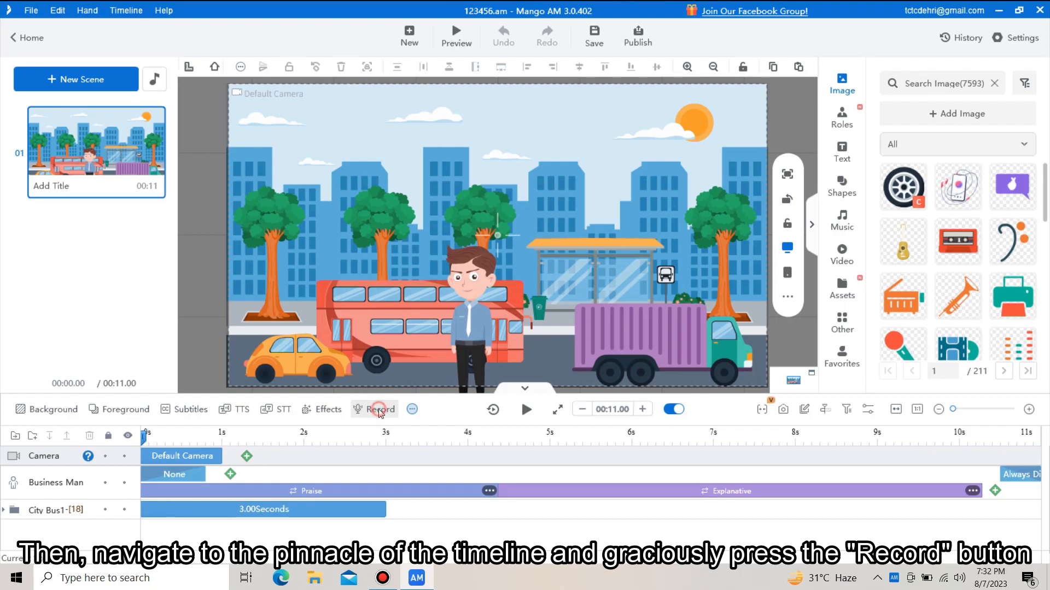
click(374, 409)
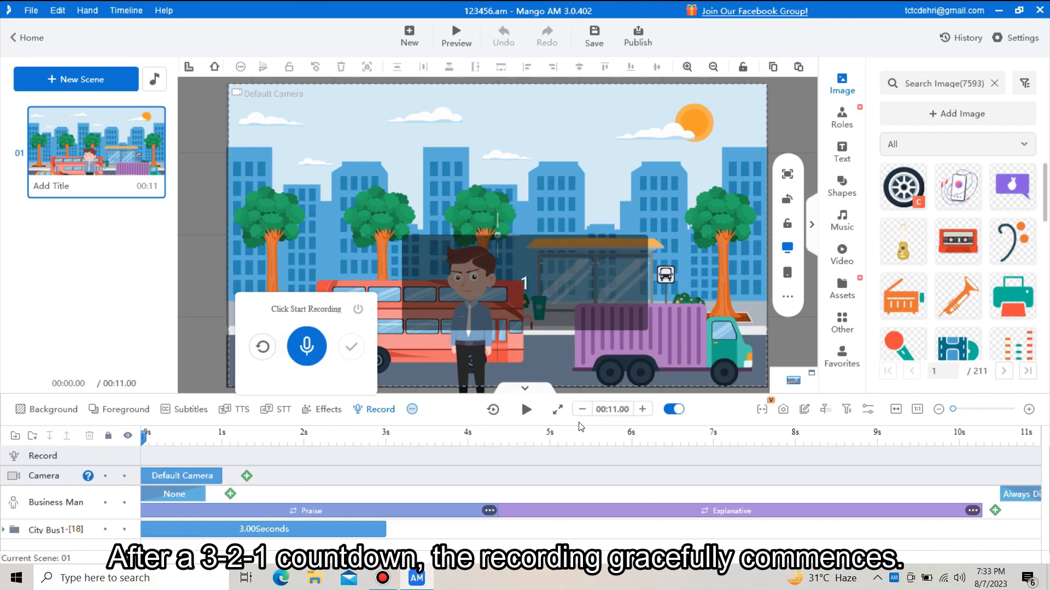
click(307, 347)
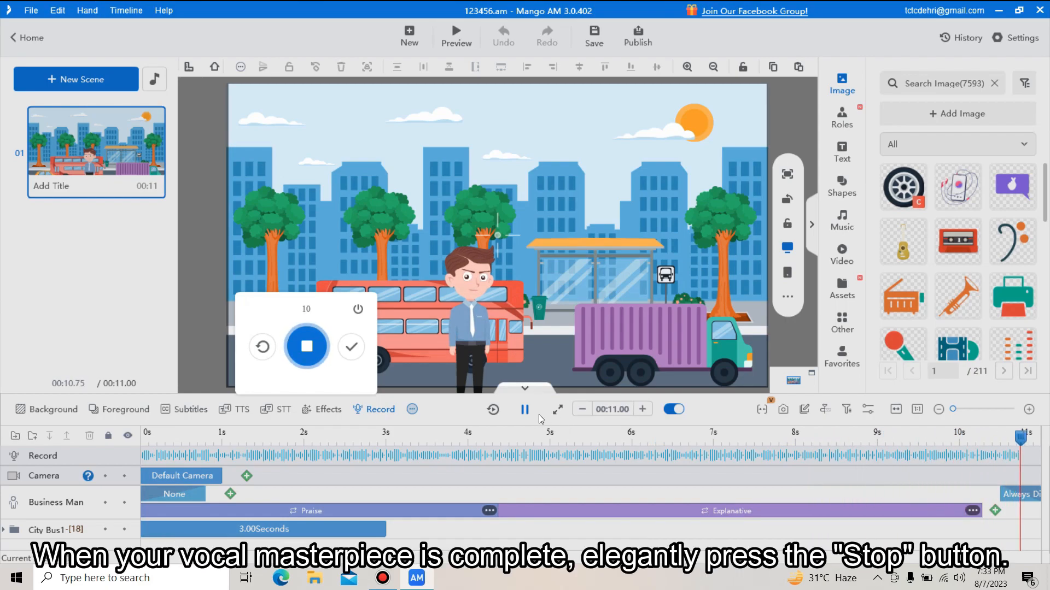
click(307, 347)
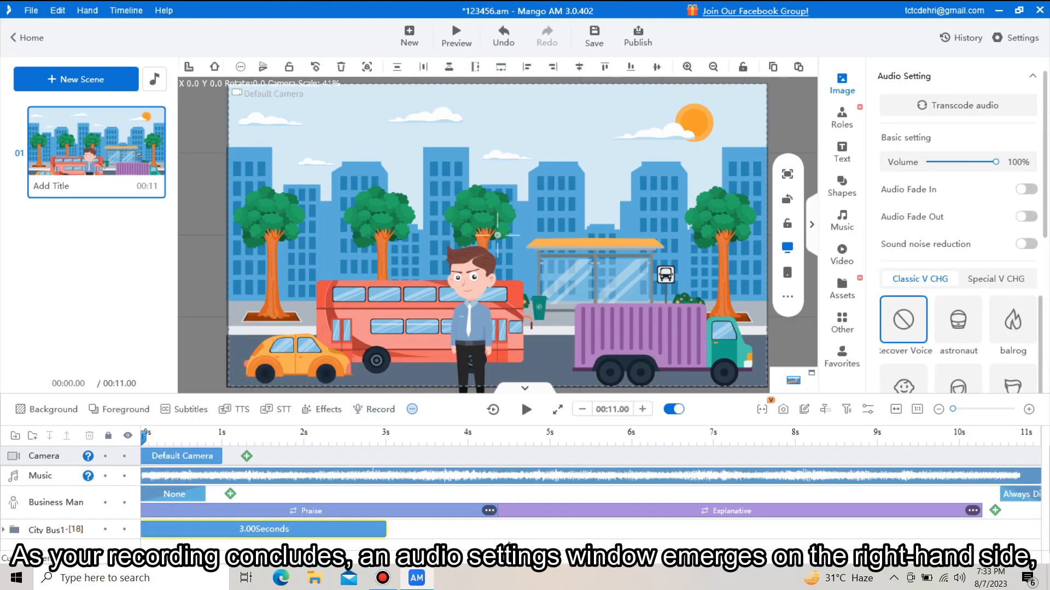
click(589, 475)
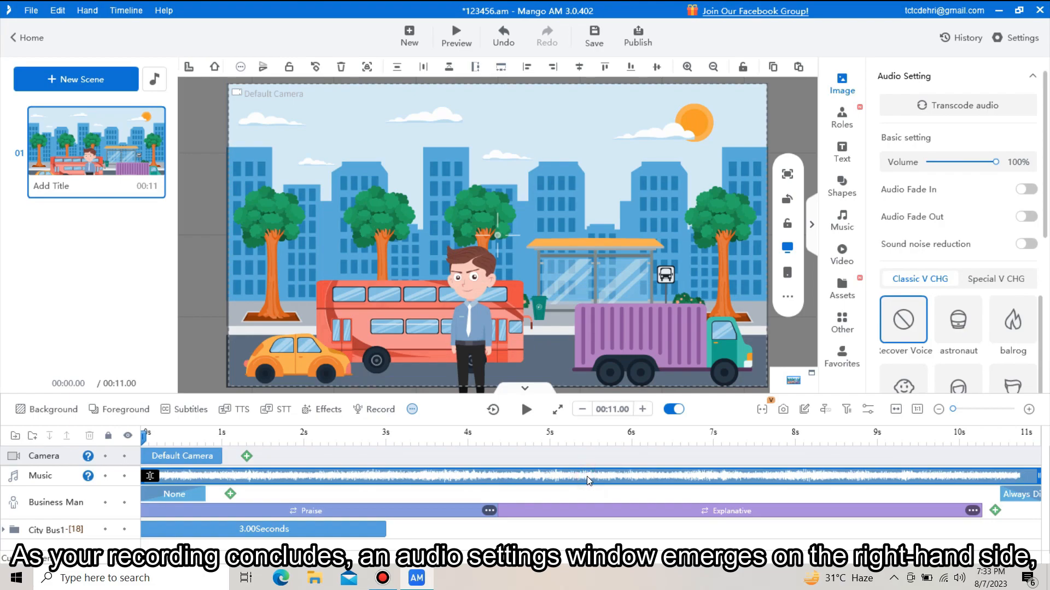
mouse_move(962, 186)
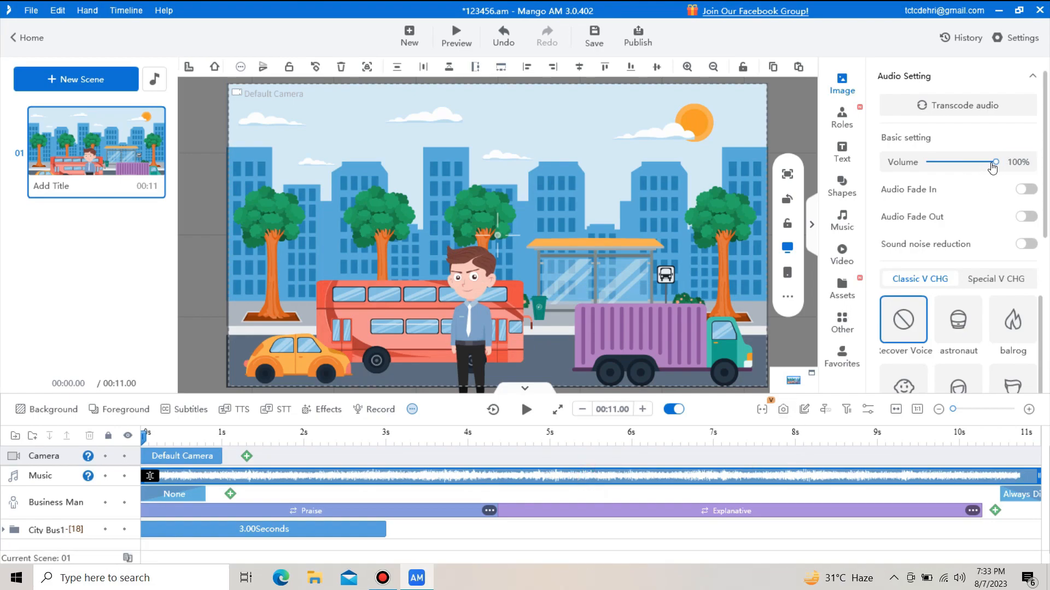
drag(995, 162, 926, 162)
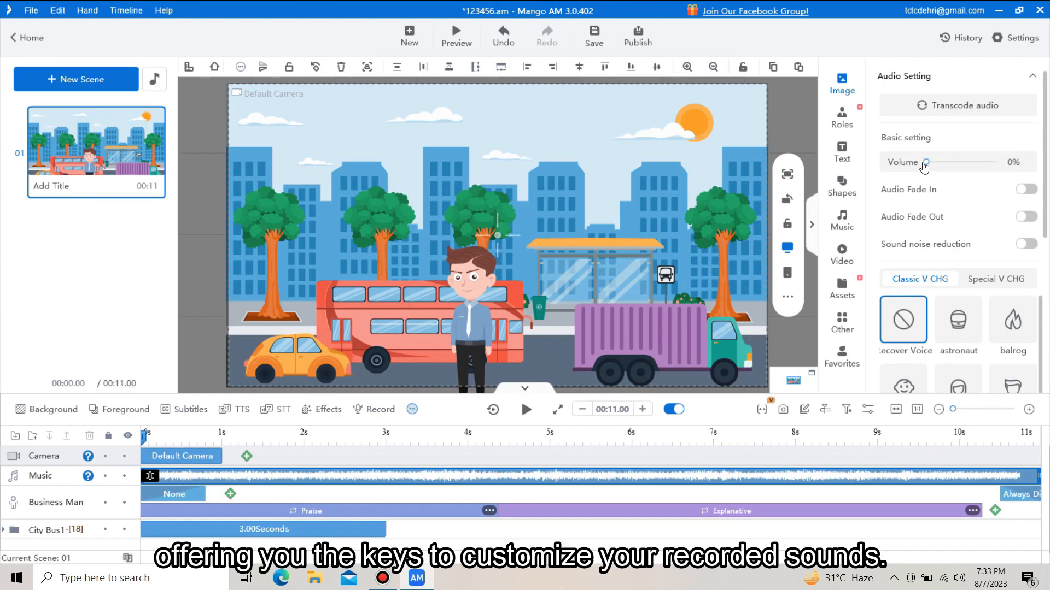
drag(926, 162, 994, 161)
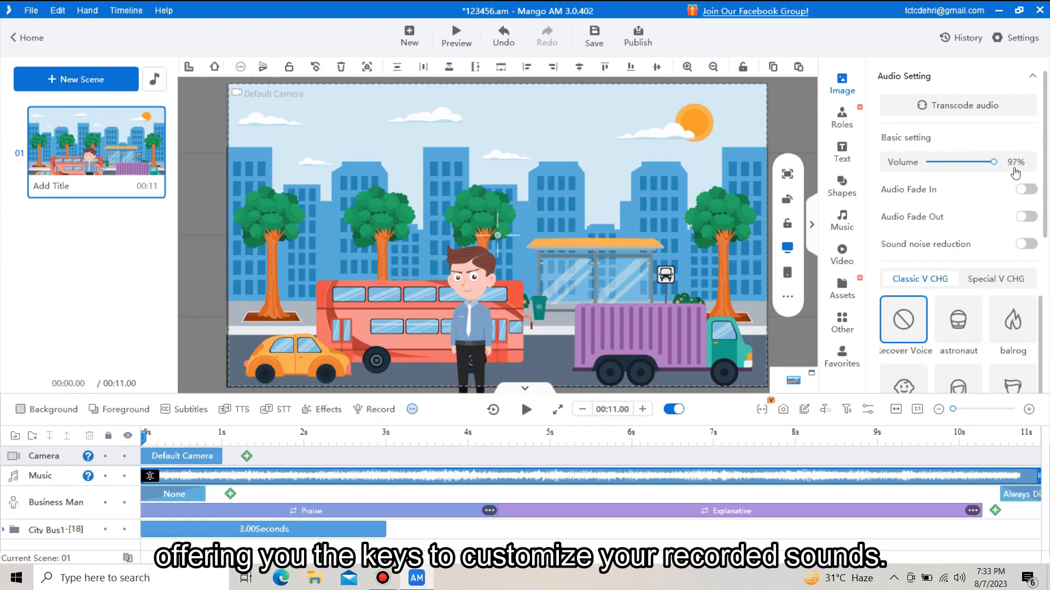
drag(982, 161, 998, 162)
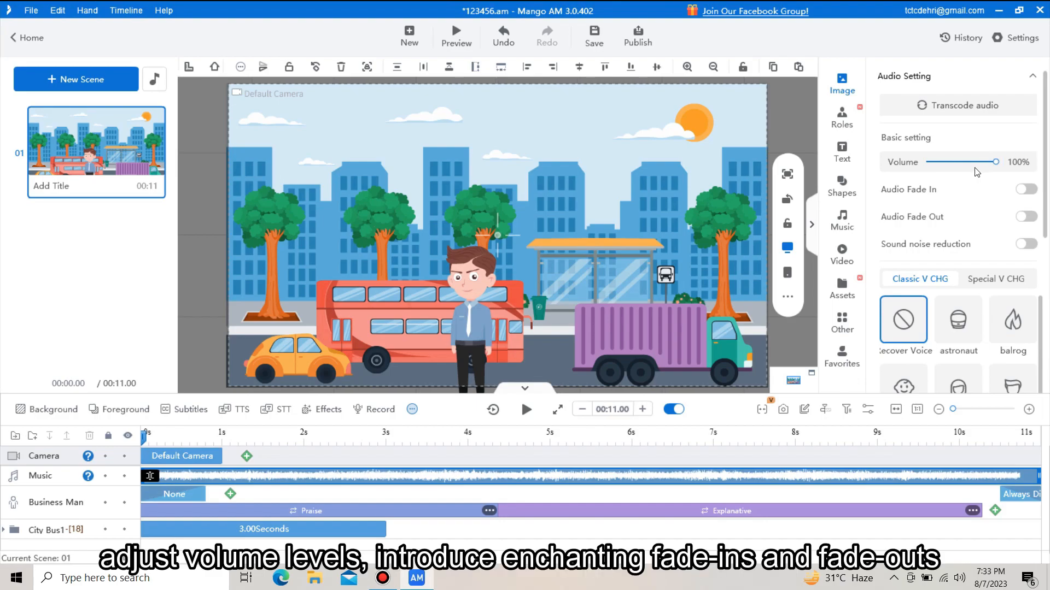
mouse_move(933, 197)
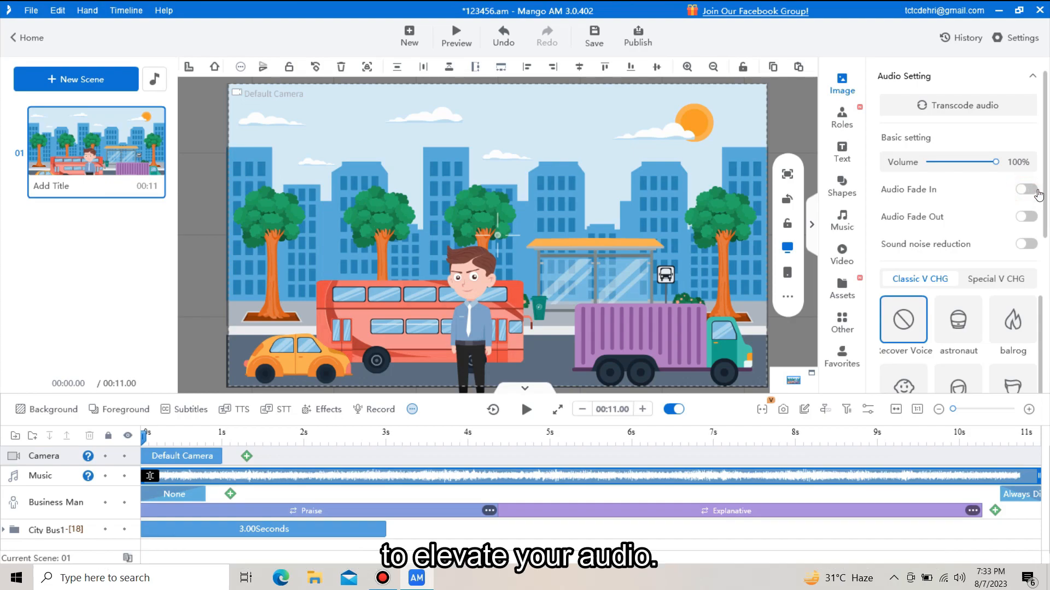
Step: Leave Audio Fade In off and switch on Sound noise reduction for the voiceover
click(1025, 189)
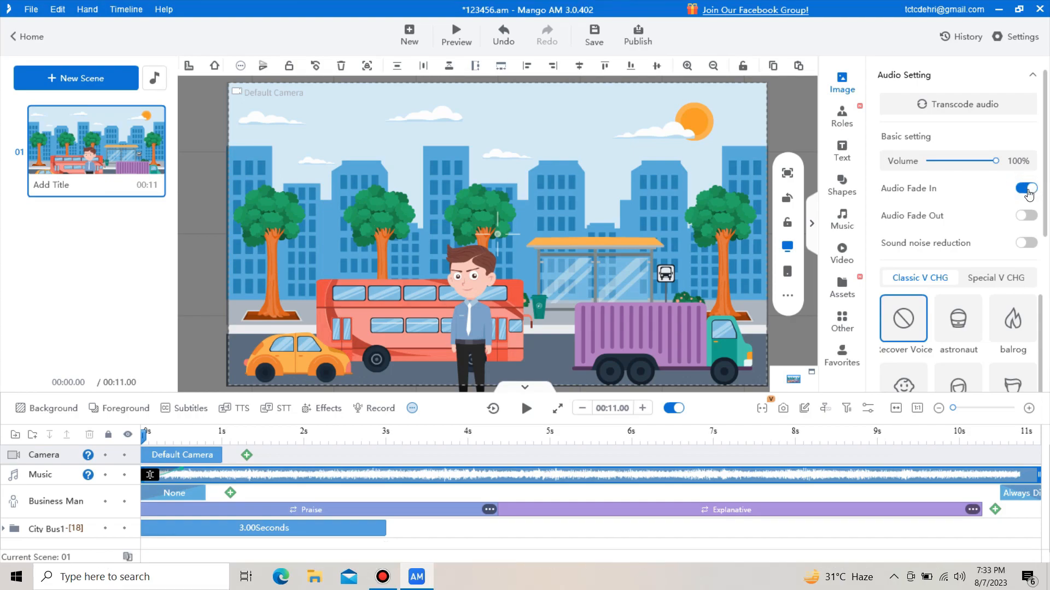
click(1024, 188)
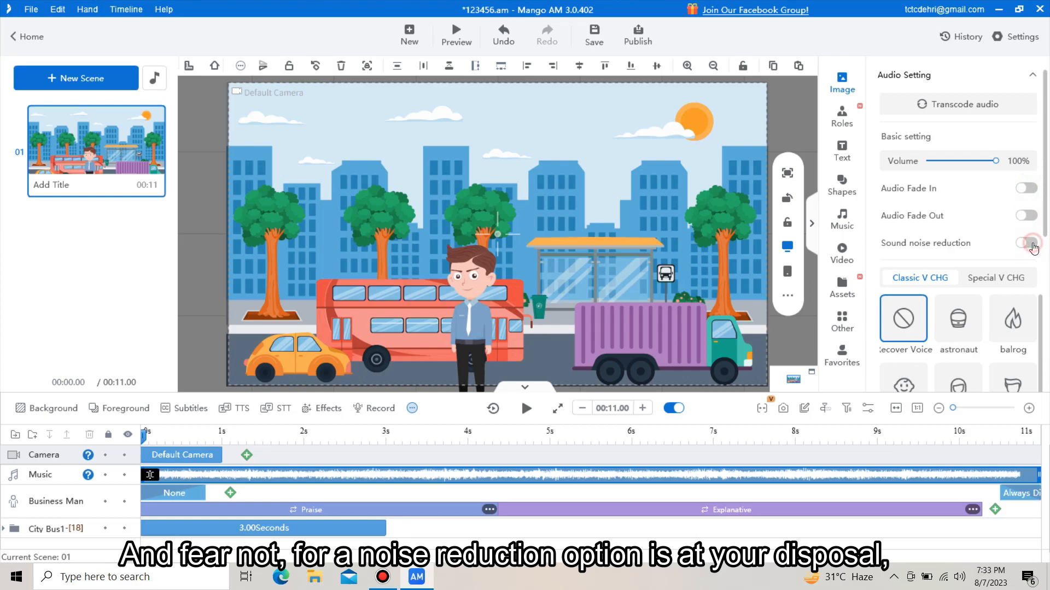
click(1024, 242)
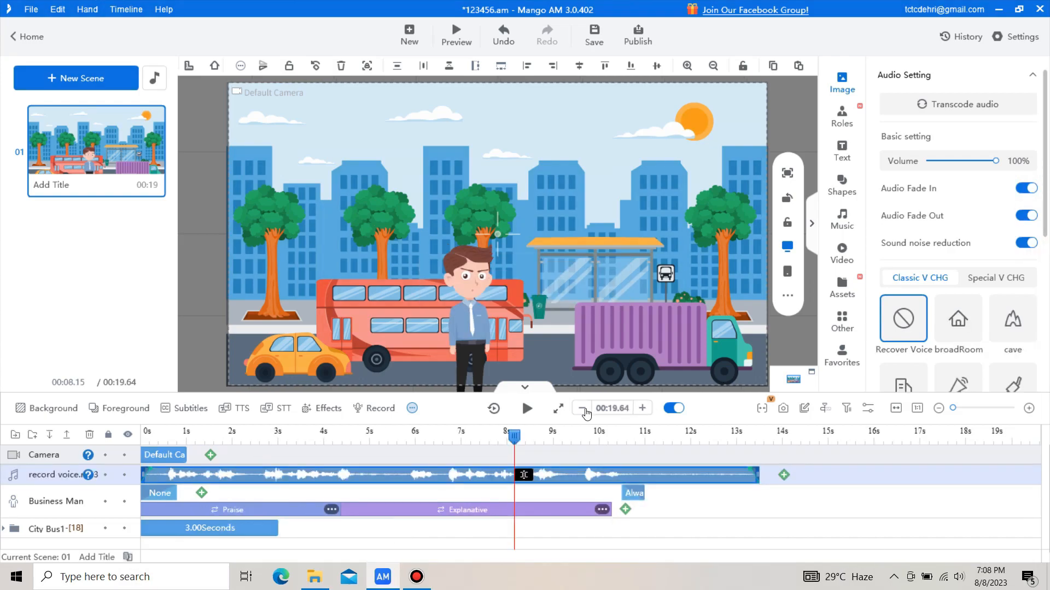
click(527, 408)
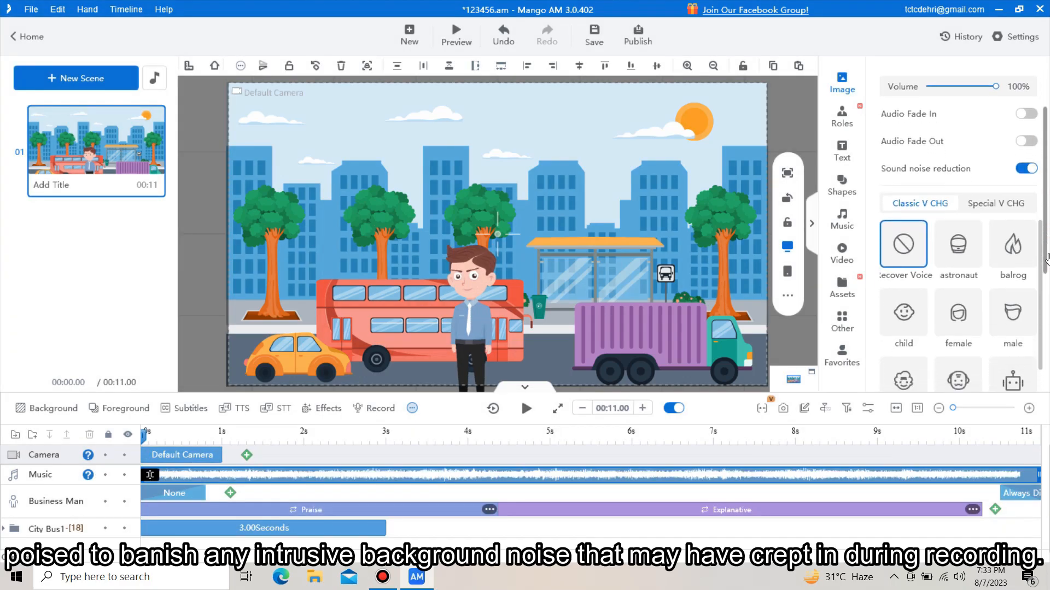
Step: Choose the astronaut voice effect under Classic V CHG for the voiceover
scroll(down, 3)
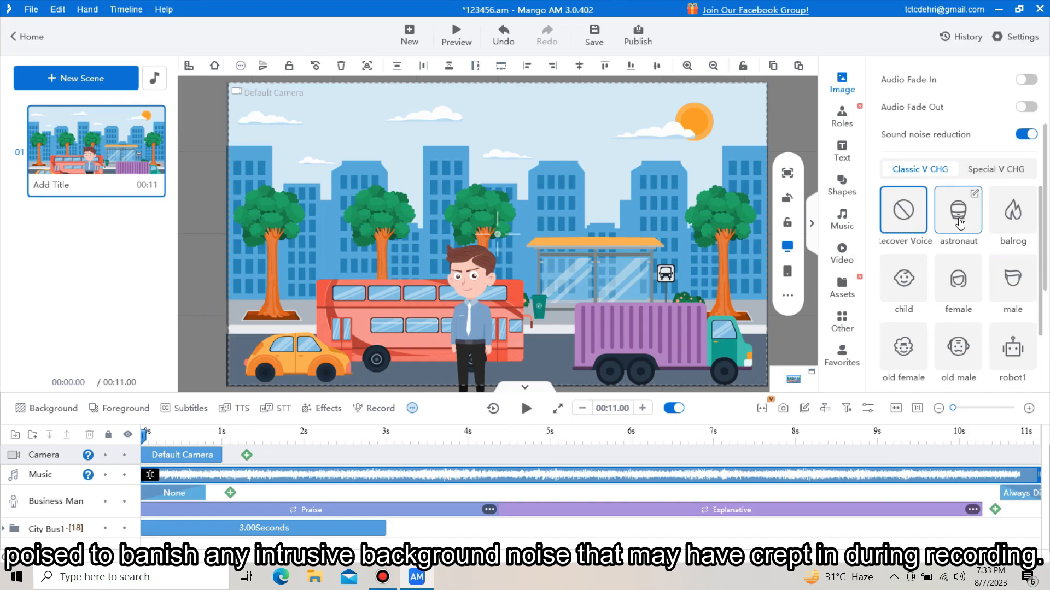
click(958, 210)
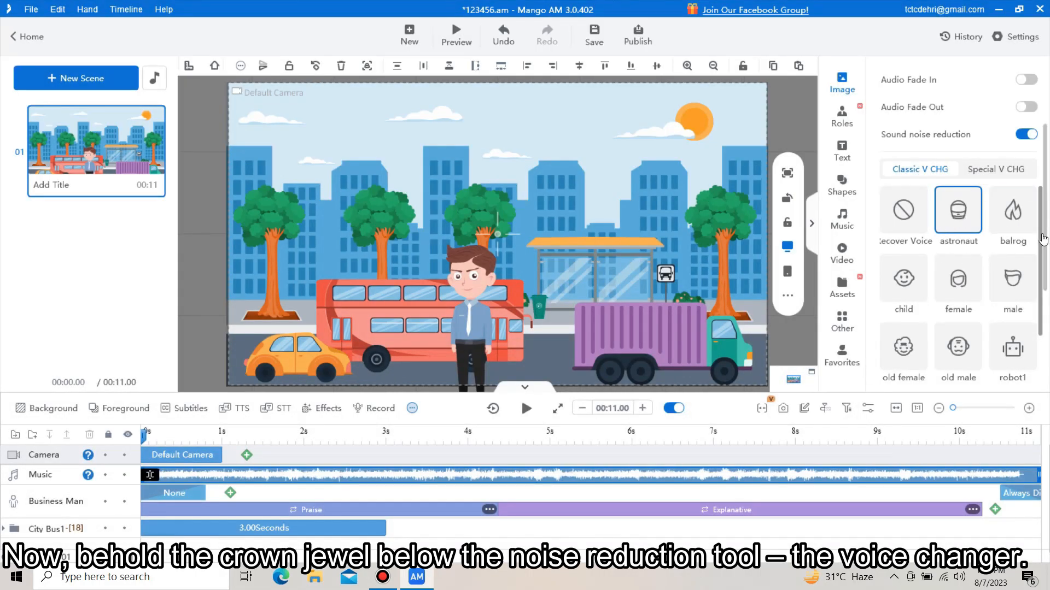
scroll(down, 3)
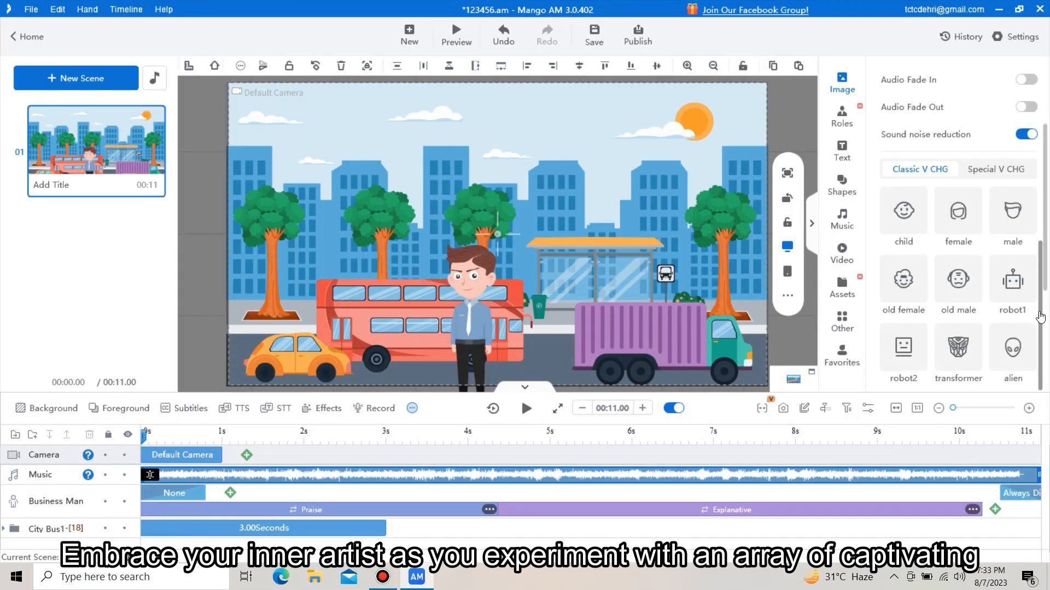
click(1011, 347)
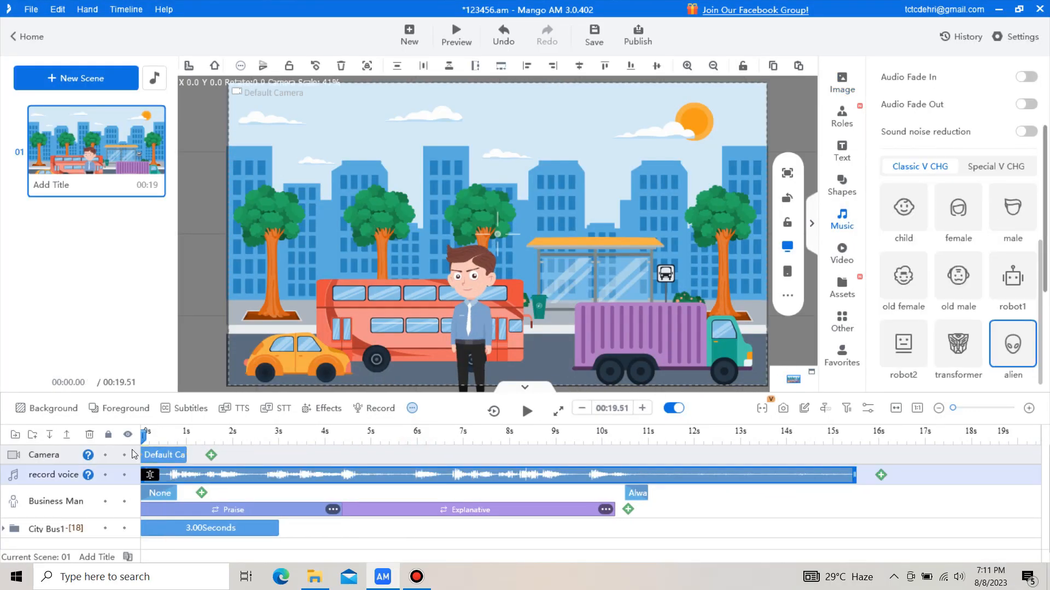
click(526, 411)
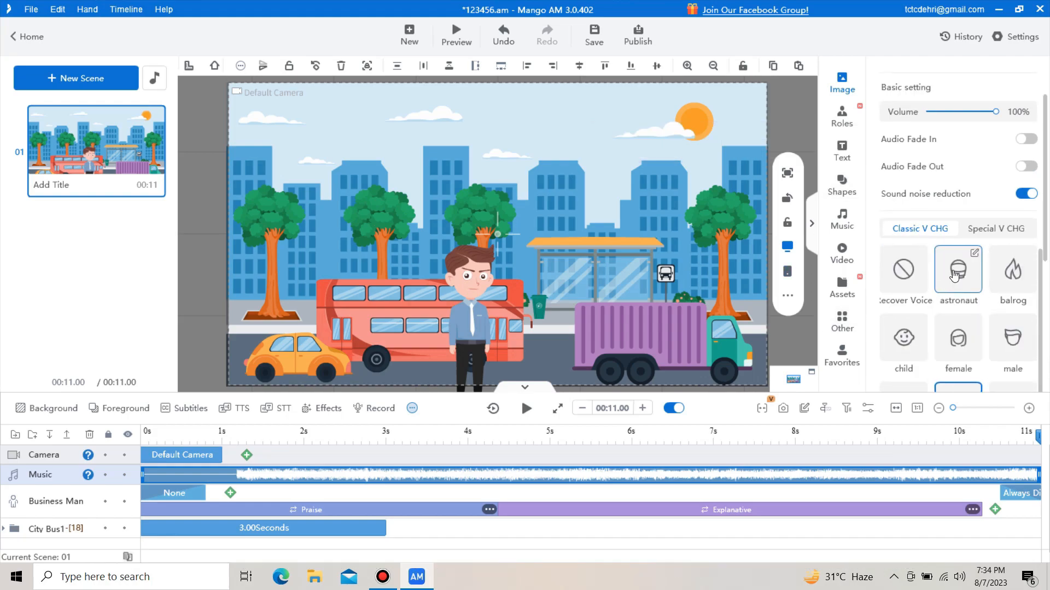
Step: Apply the megaphone effect from the Special V CHG voices to the voiceover
click(995, 229)
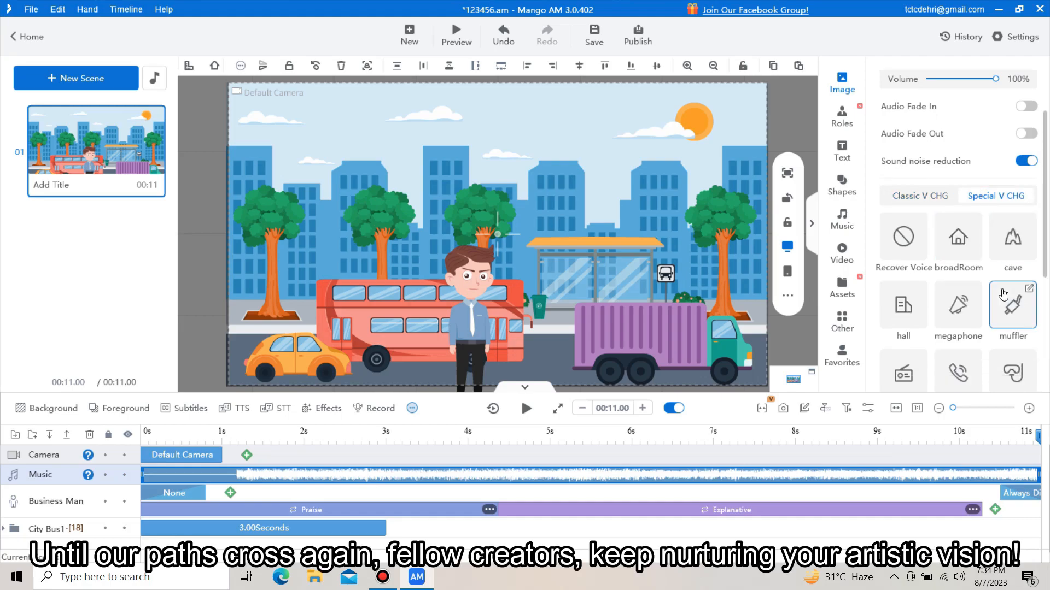
click(592, 31)
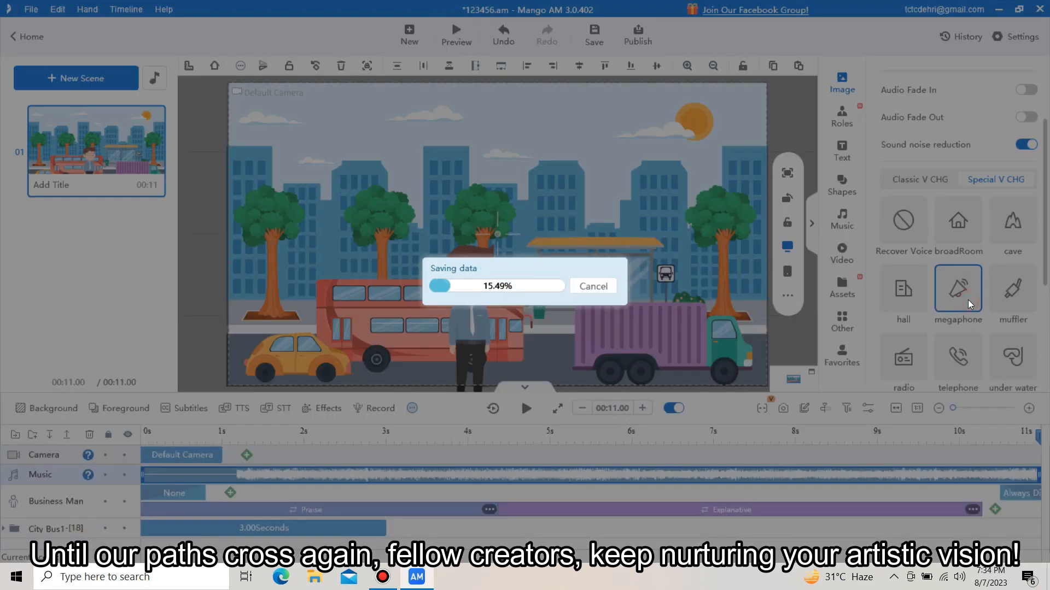